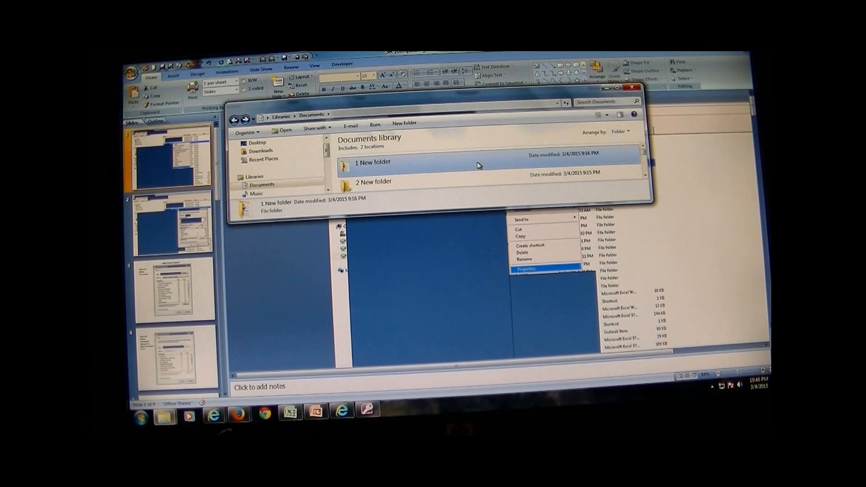
mouse_move(434, 170)
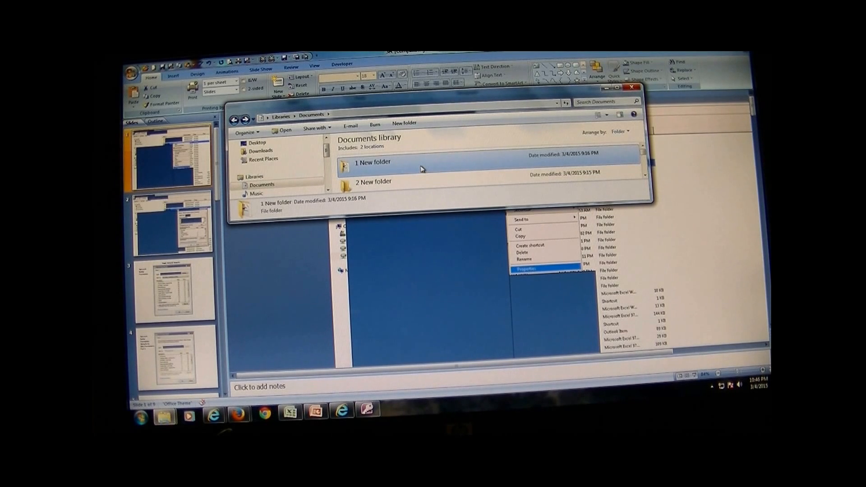
Browse into 1 New folder and locate the Database1 file
double_click(373, 161)
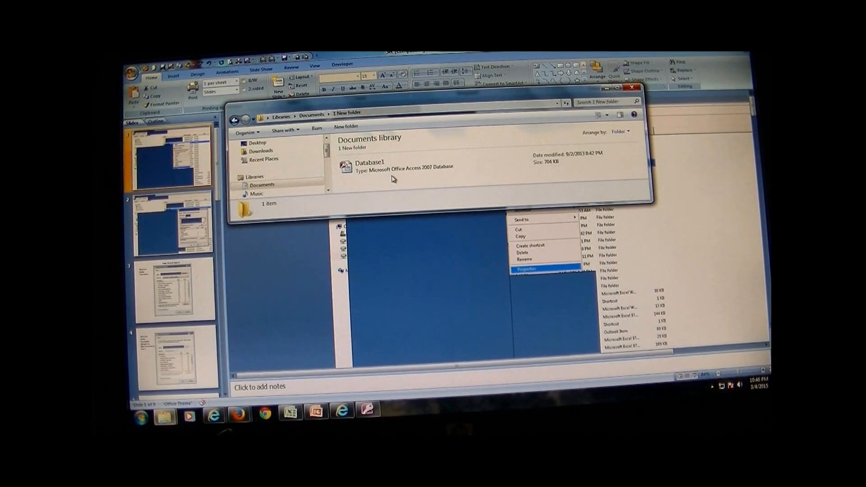
left_click(369, 164)
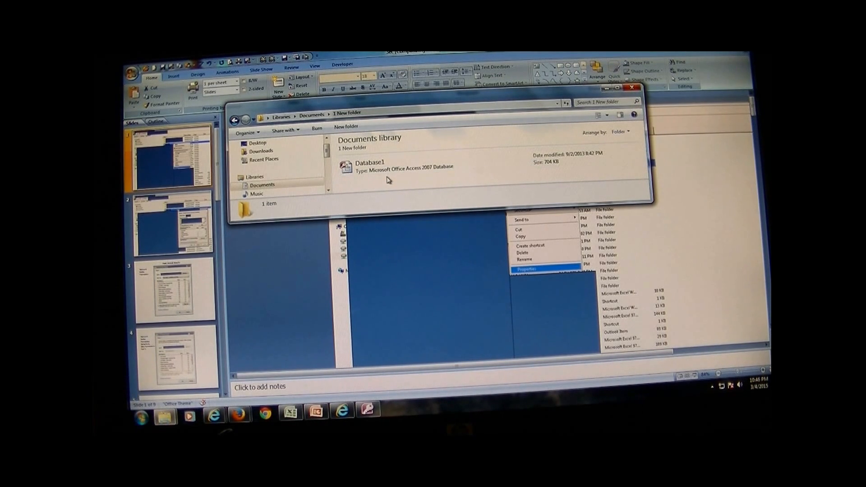
mouse_move(371, 238)
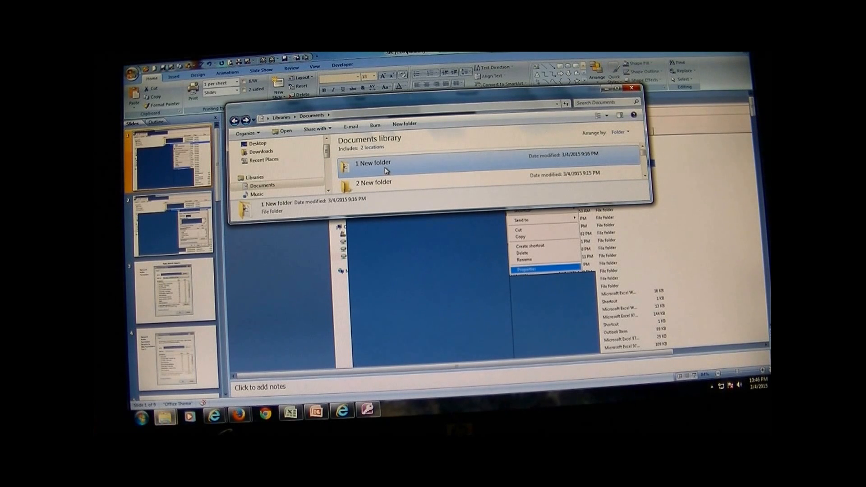
double_click(372, 162)
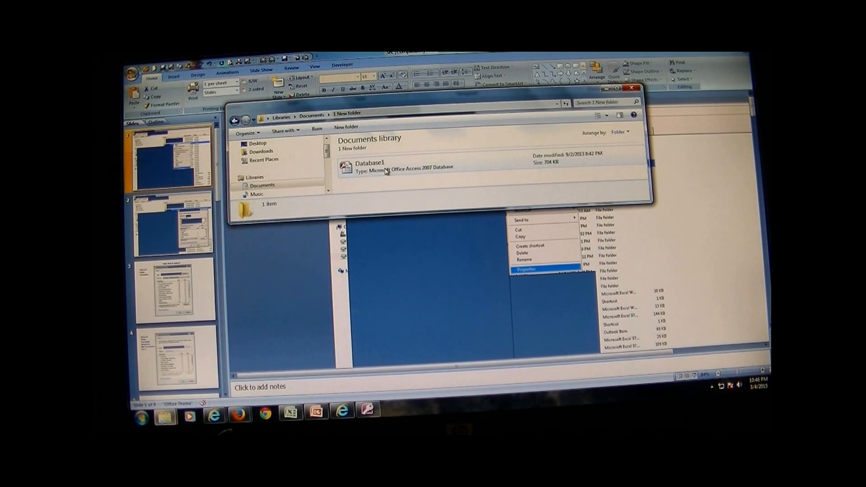
mouse_move(387, 172)
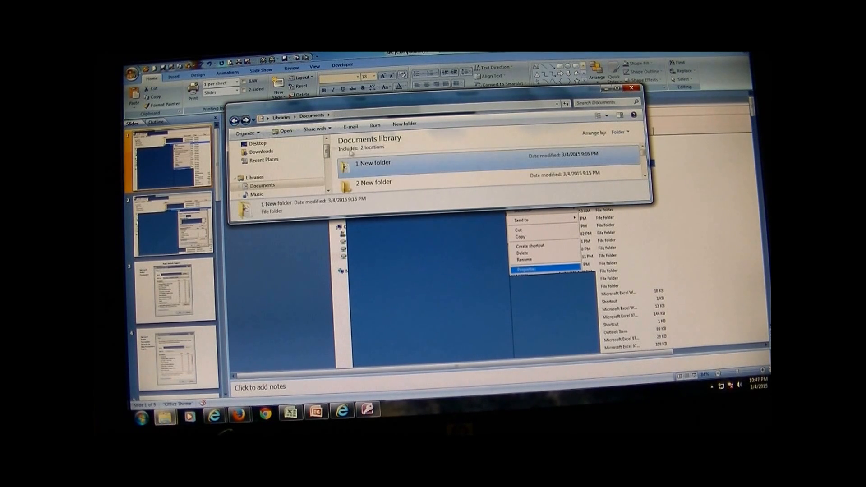
Reach the editable Security permissions of 1 New folder via its Properties
right_click(372, 163)
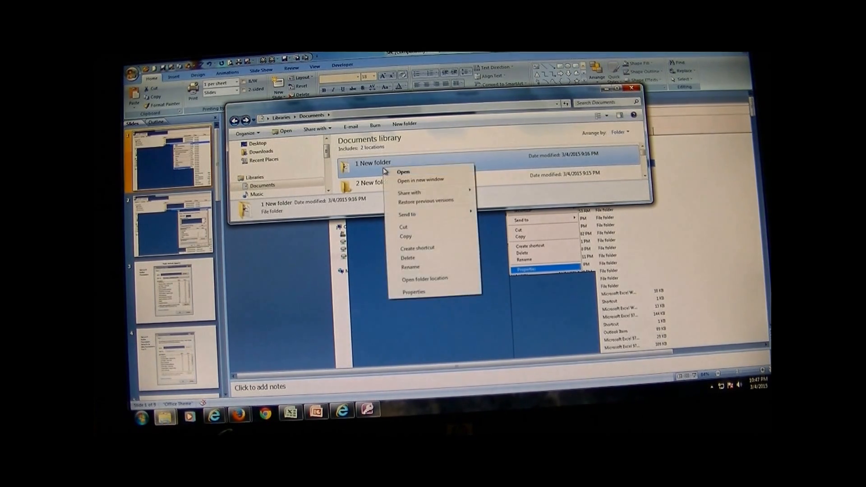
left_click(413, 292)
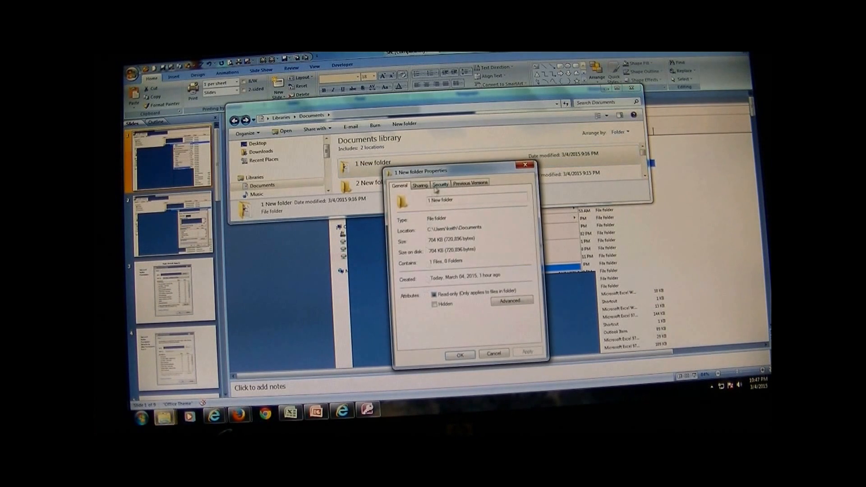
left_click(440, 185)
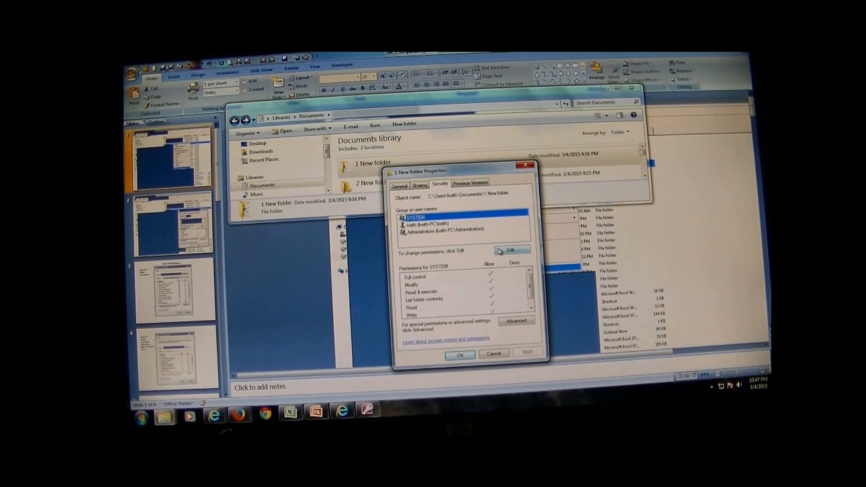
left_click(512, 250)
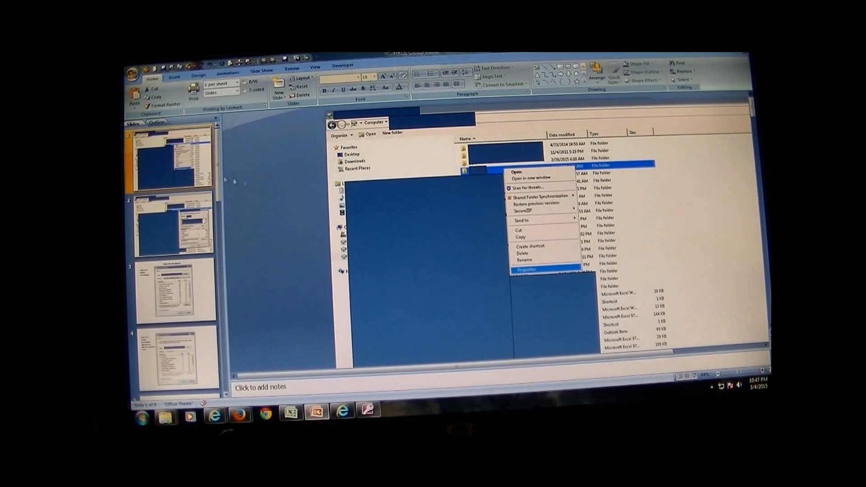
mouse_move(533, 284)
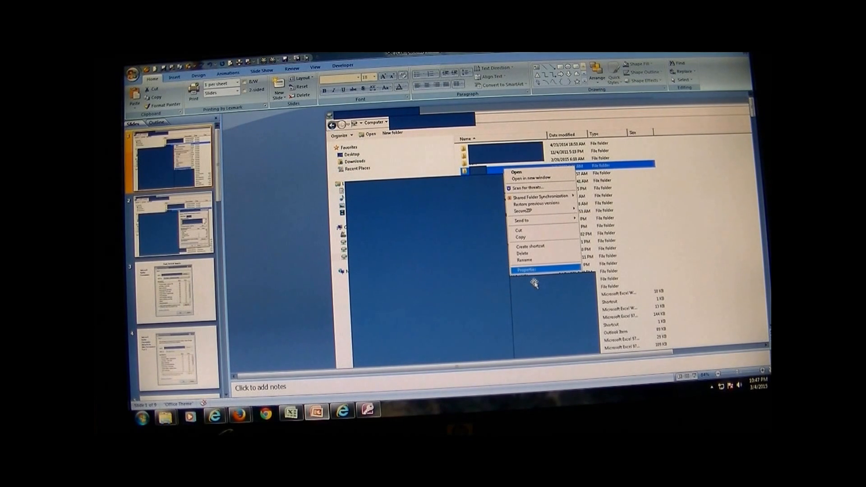
Advance the slide and scroll through the Read, Write & Execute permission entry screenshot
left_click(525, 269)
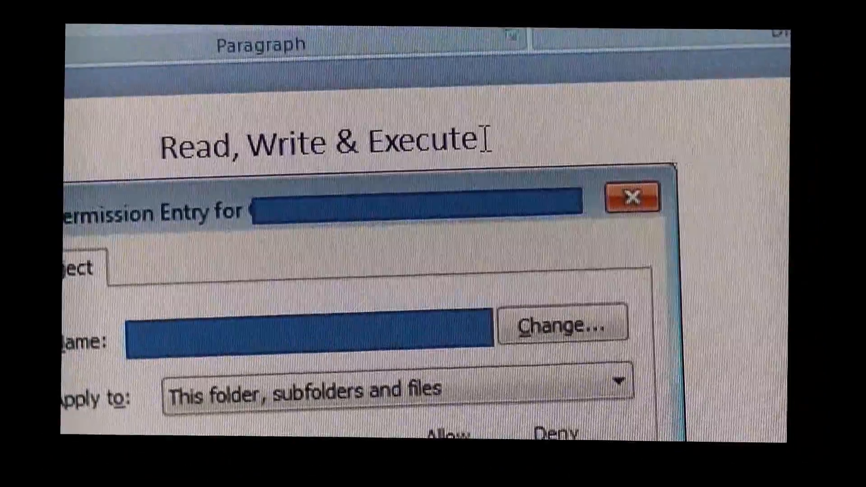
scroll("down", 3)
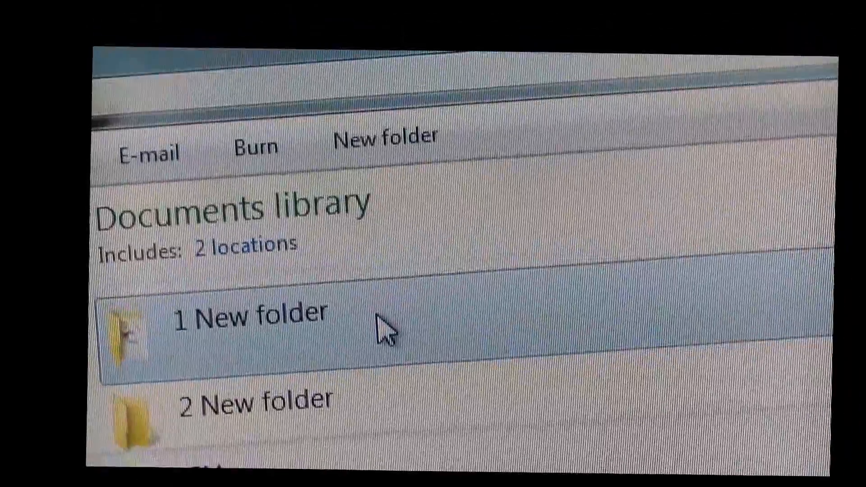
Show the context menu of 1 New folder in the Documents library
right_click(237, 160)
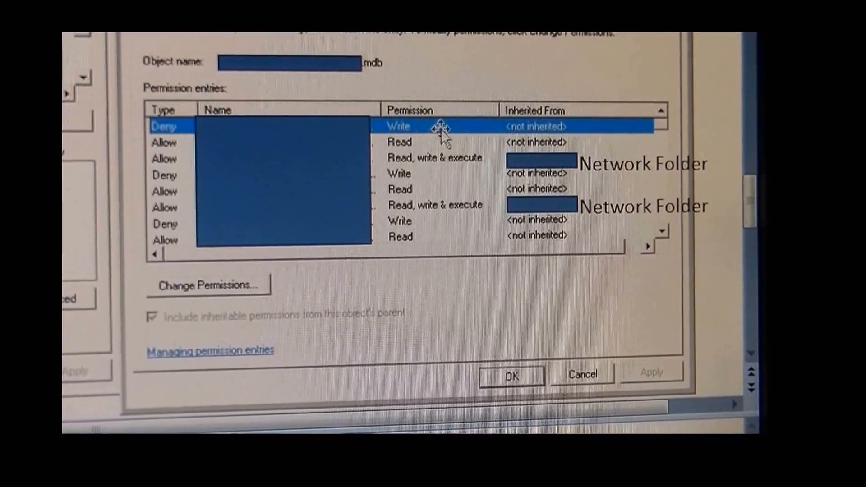
mouse_move(400, 174)
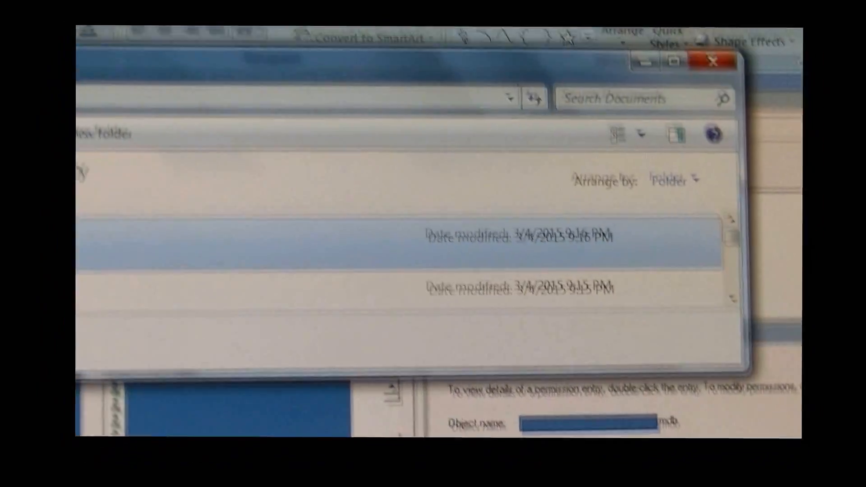
Bring up the database file's Deny Write permission entry on the slide
right_click(166, 160)
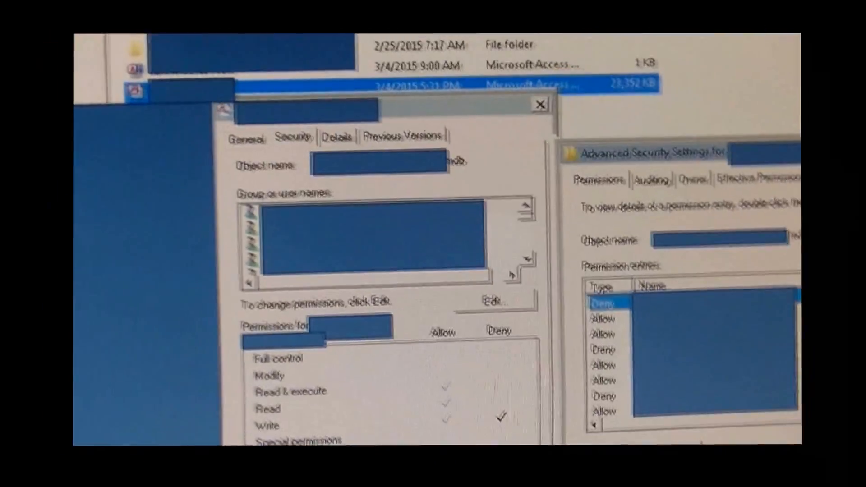
double_click(602, 304)
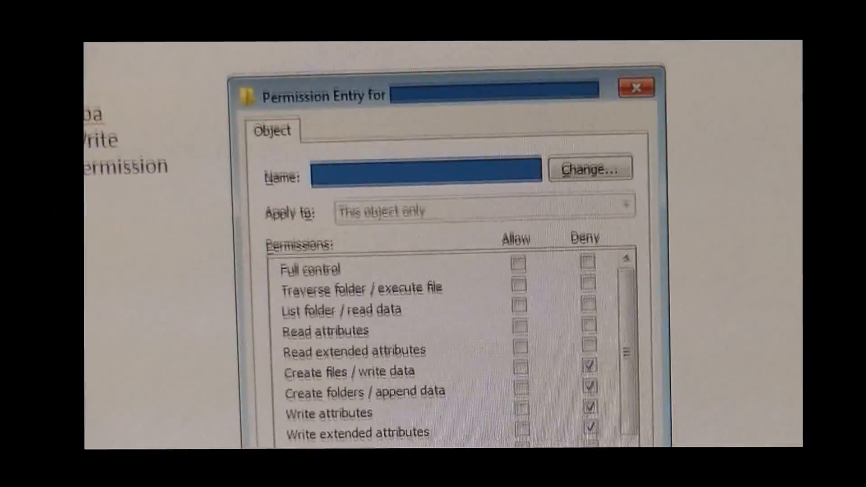